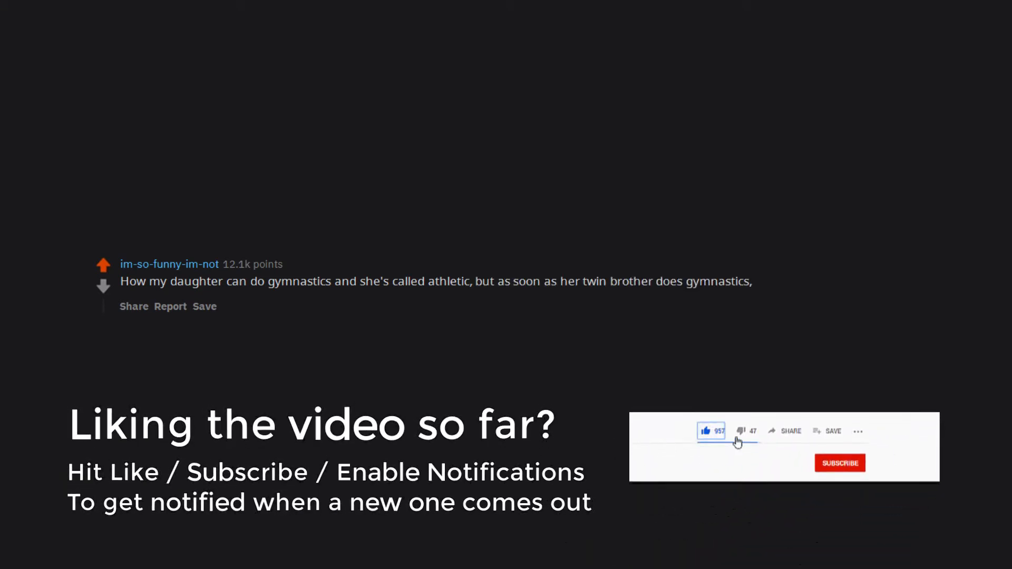
{"action": "left_click", "coordinate": [839, 463]}
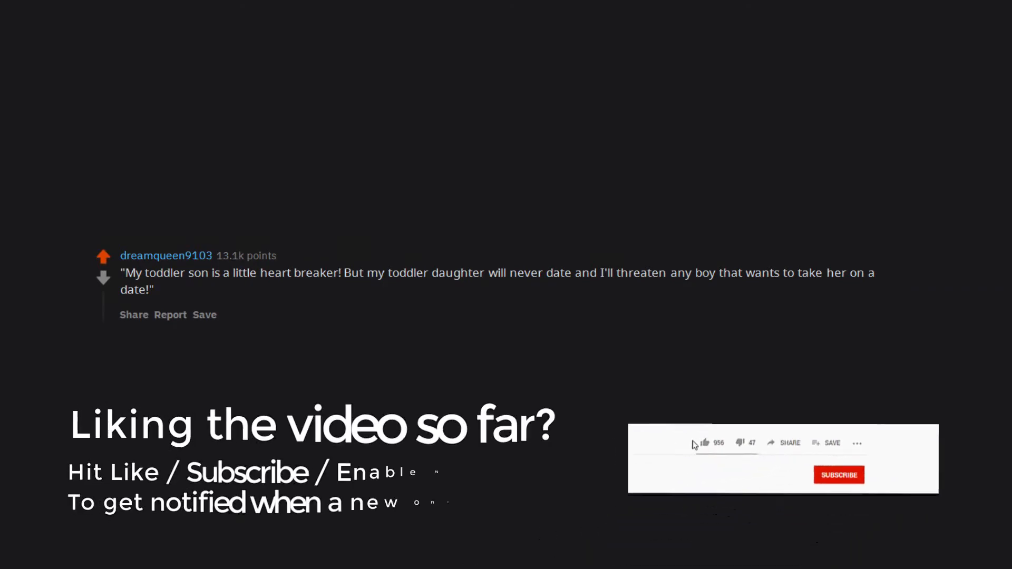
{"action": "left_click", "coordinate": [859, 473]}
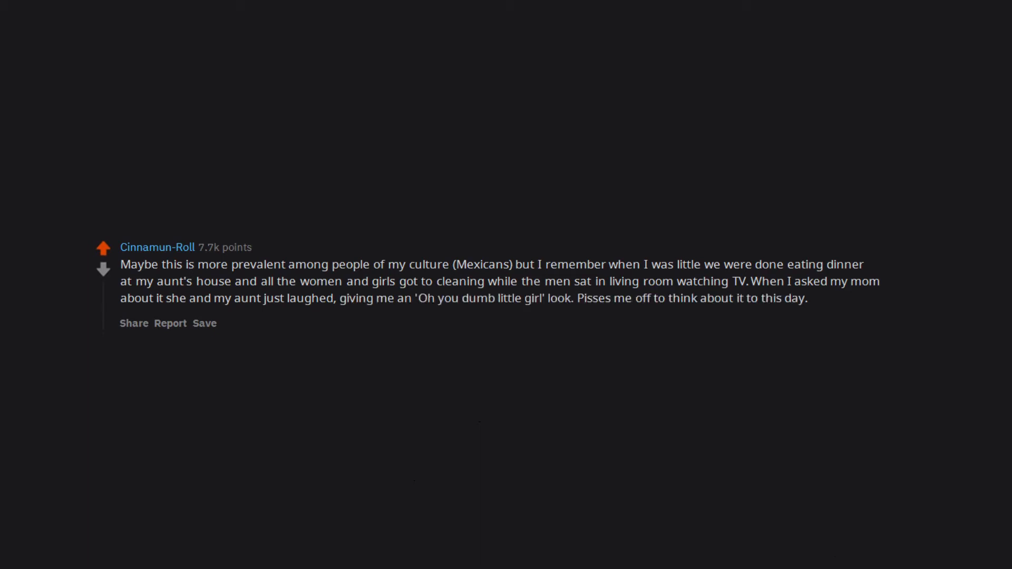
{"action": "scroll", "scroll_direction": "down", "scroll_amount": 3}
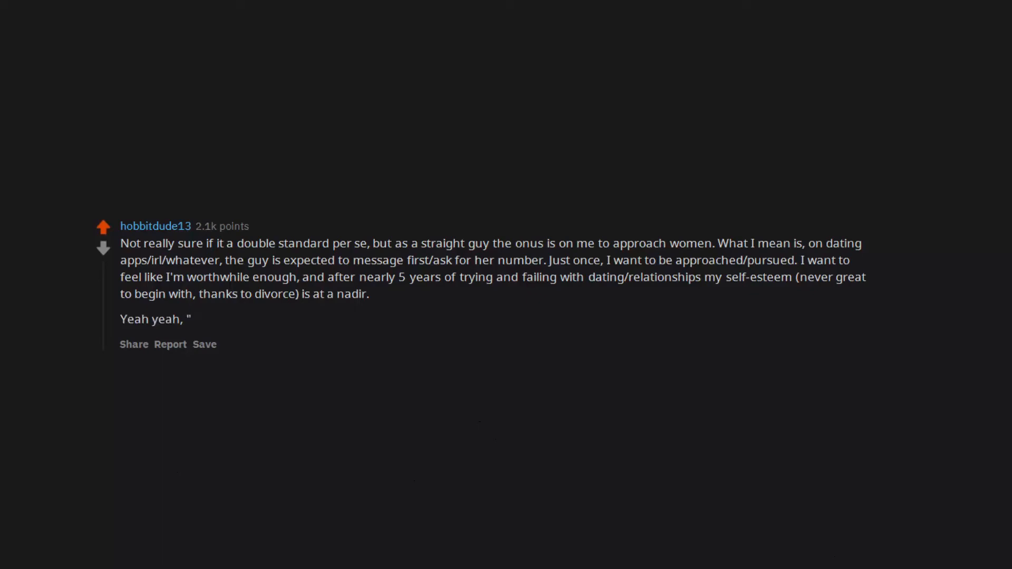
{"action": "type", "text": "Don't be unattractive.\","}
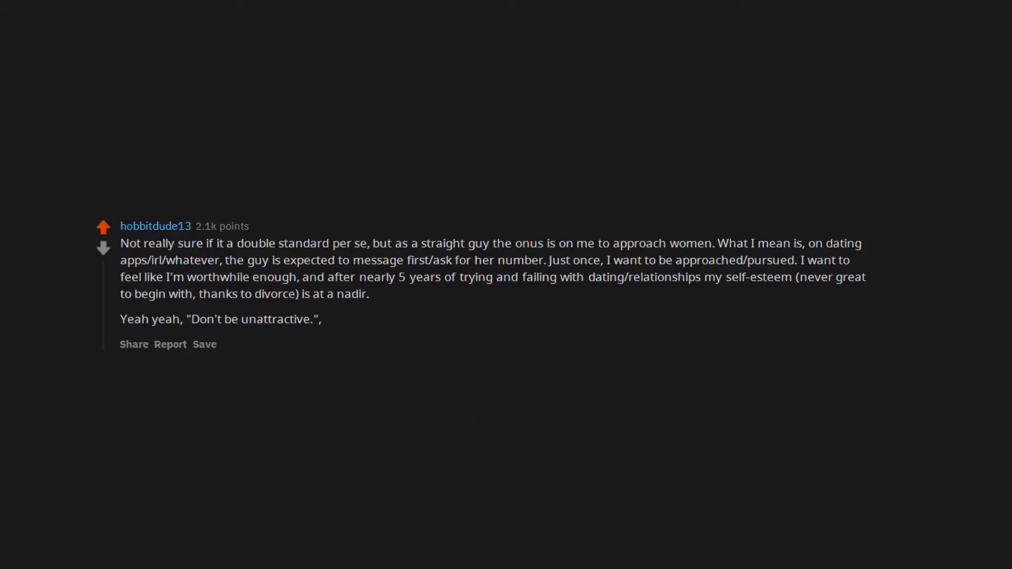